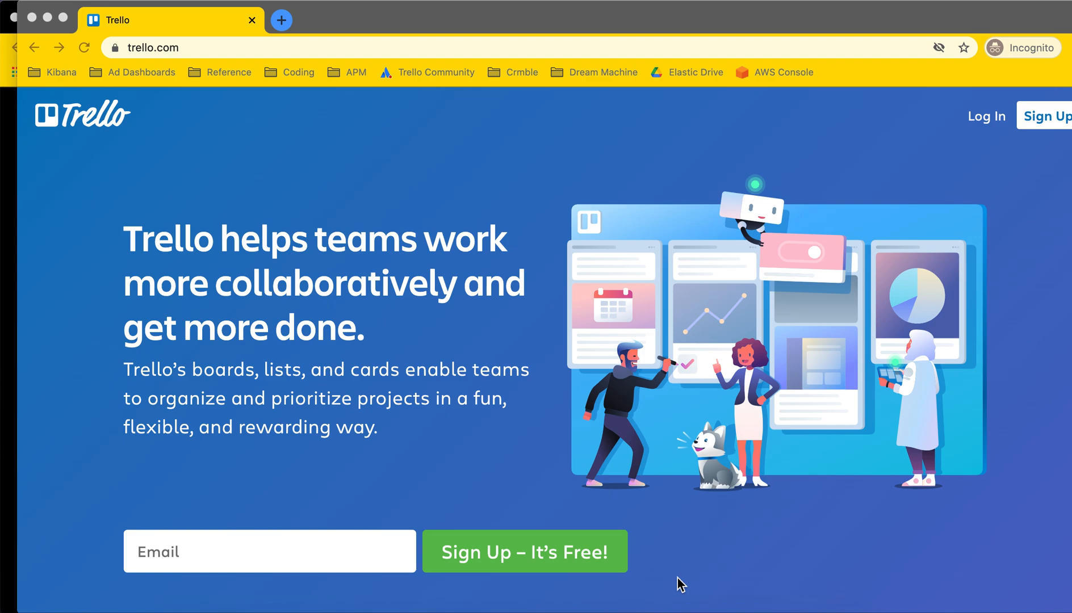
pyautogui.moveTo(642, 416)
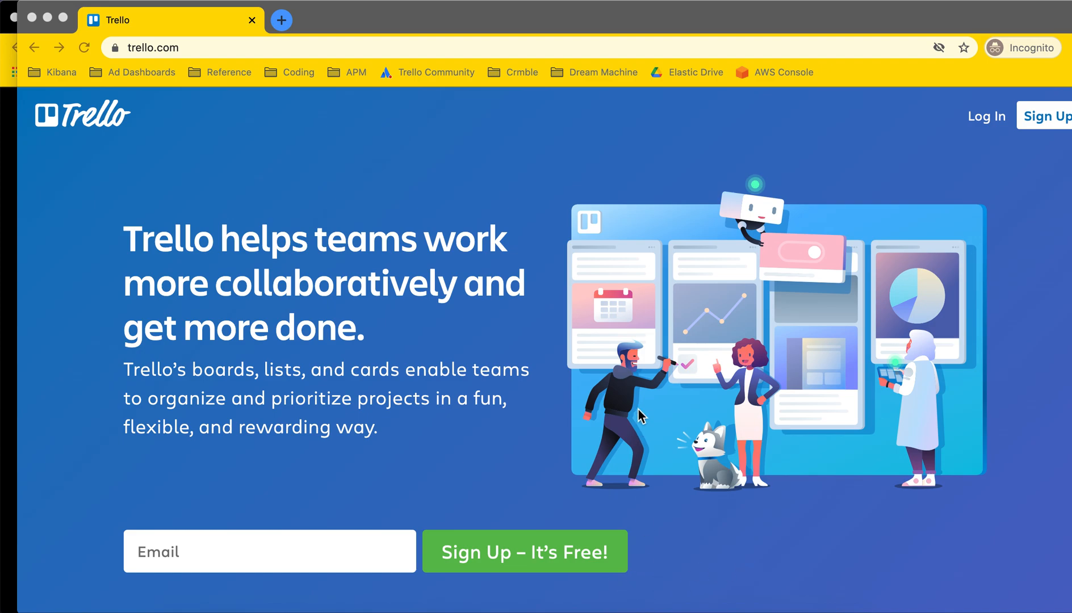
pyautogui.moveTo(594, 392)
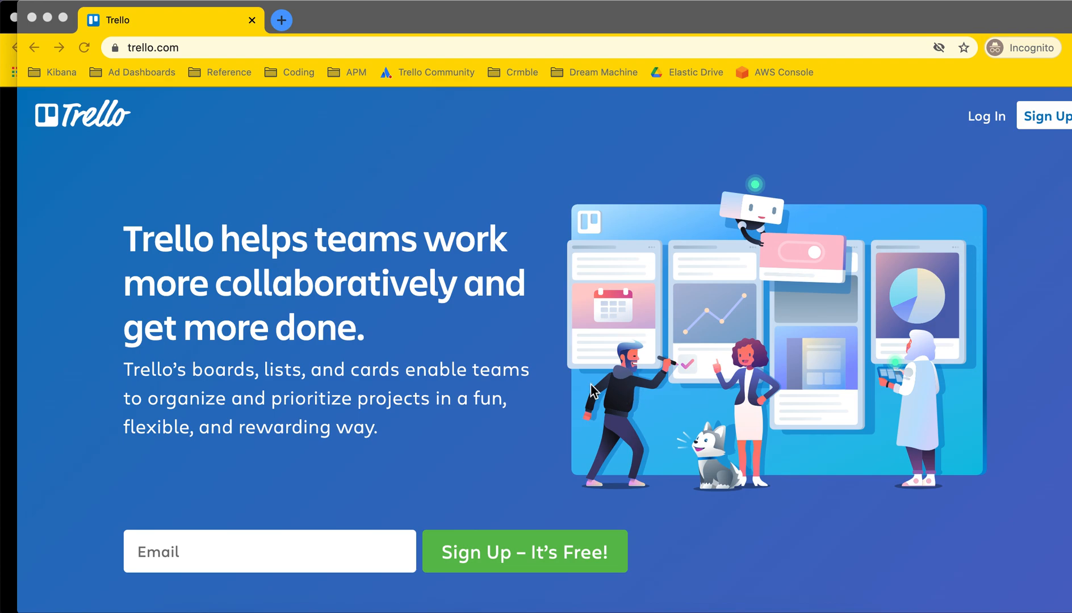
# Scroll the trello.com landing page down past the sign-up form to the Team Tasks preview.
pyautogui.scroll(-3)
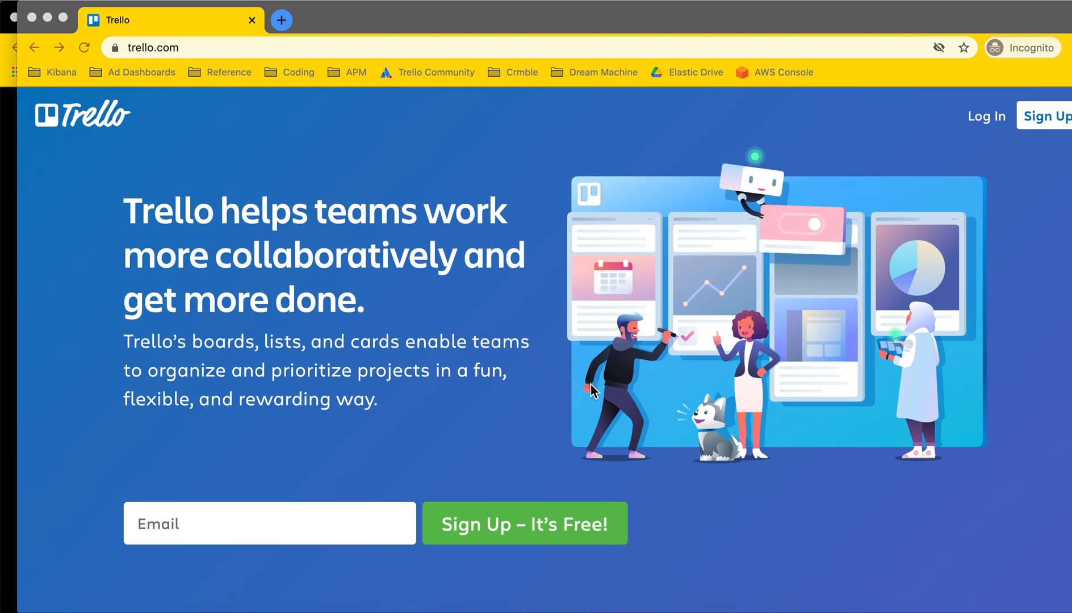
pyautogui.scroll(-3)
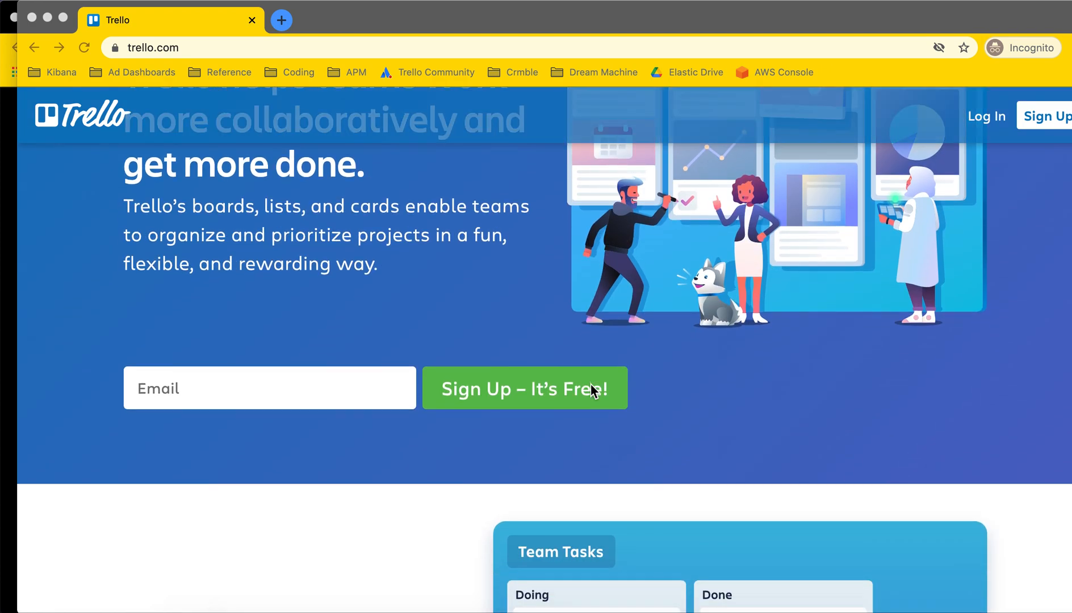
pyautogui.scroll(-3)
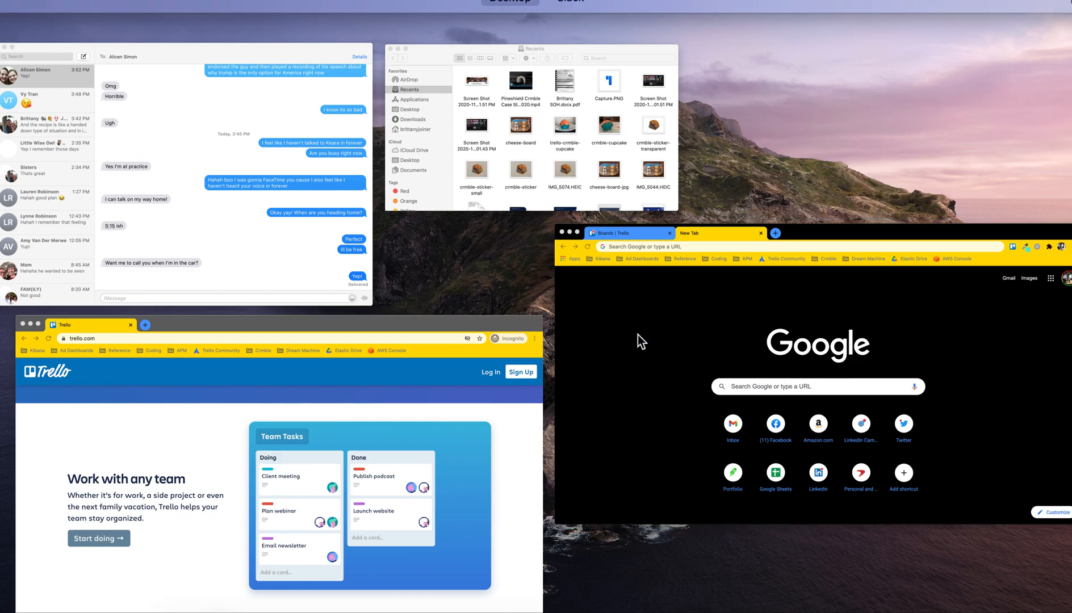
# Bring forward the Chrome window holding the signed-in Boards | Trello tab.
pyautogui.click(623, 233)
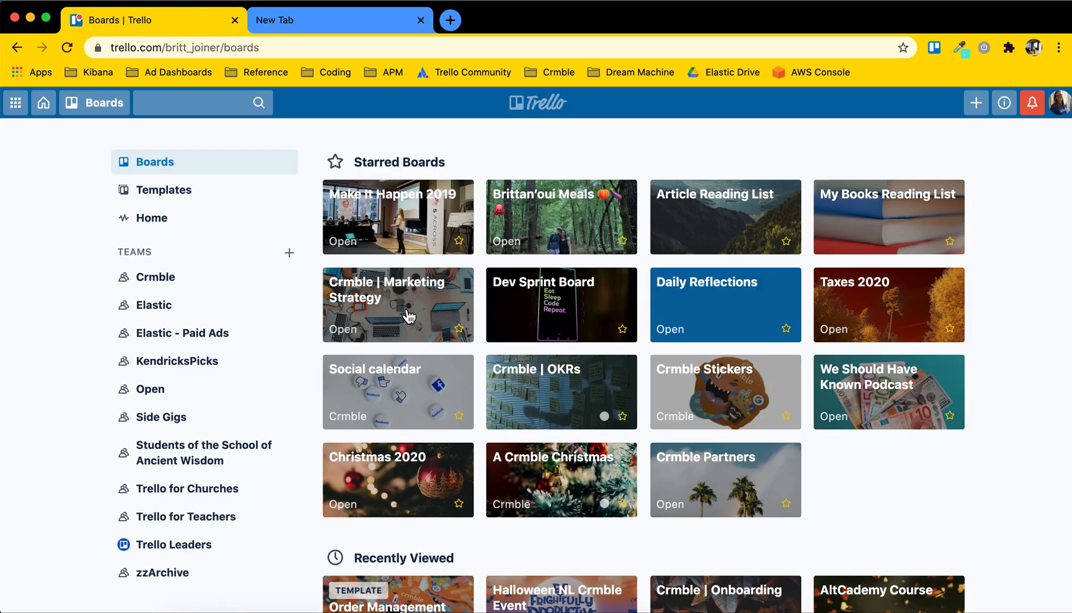
pyautogui.moveTo(510, 207)
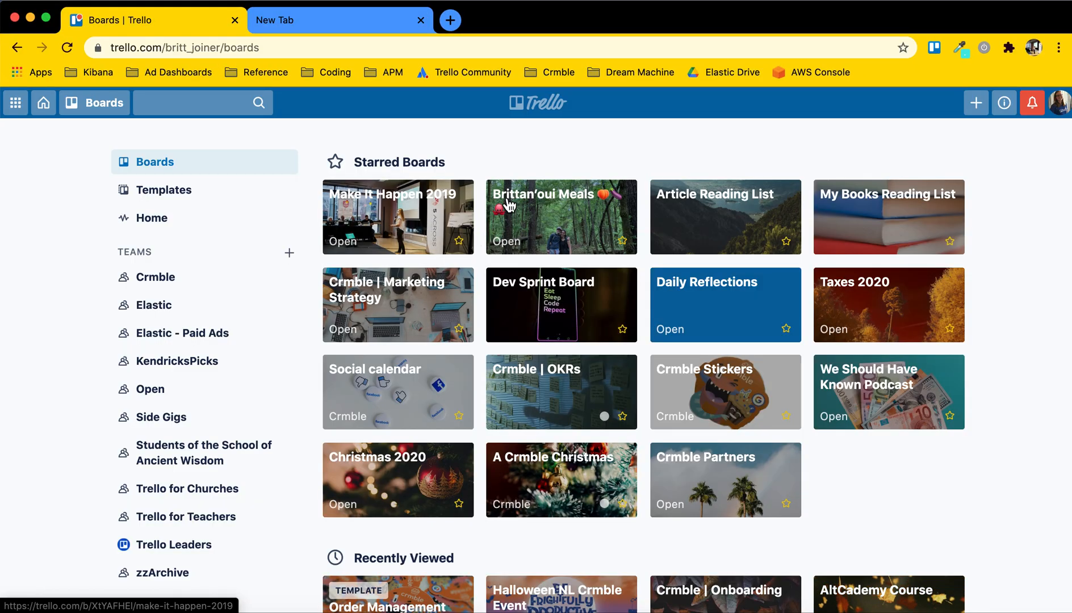
pyautogui.moveTo(529, 169)
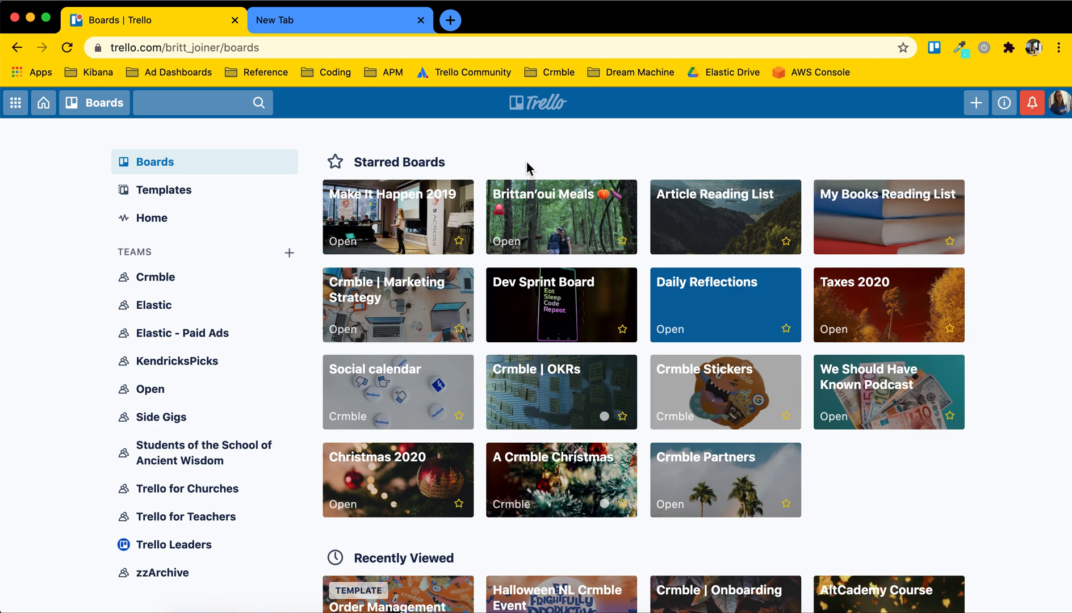
pyautogui.moveTo(819, 226)
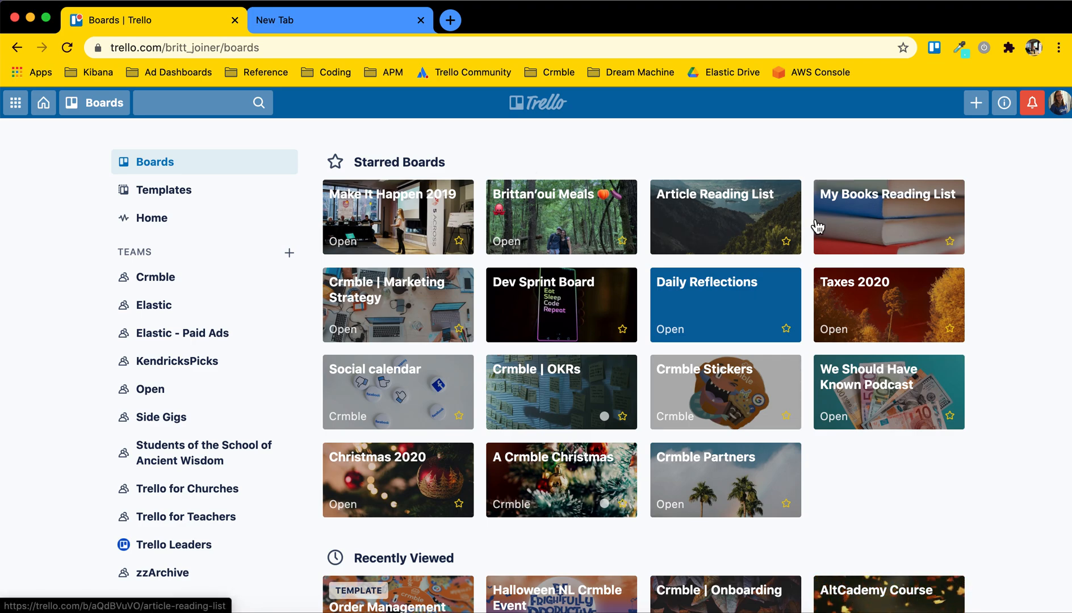
pyautogui.moveTo(882, 489)
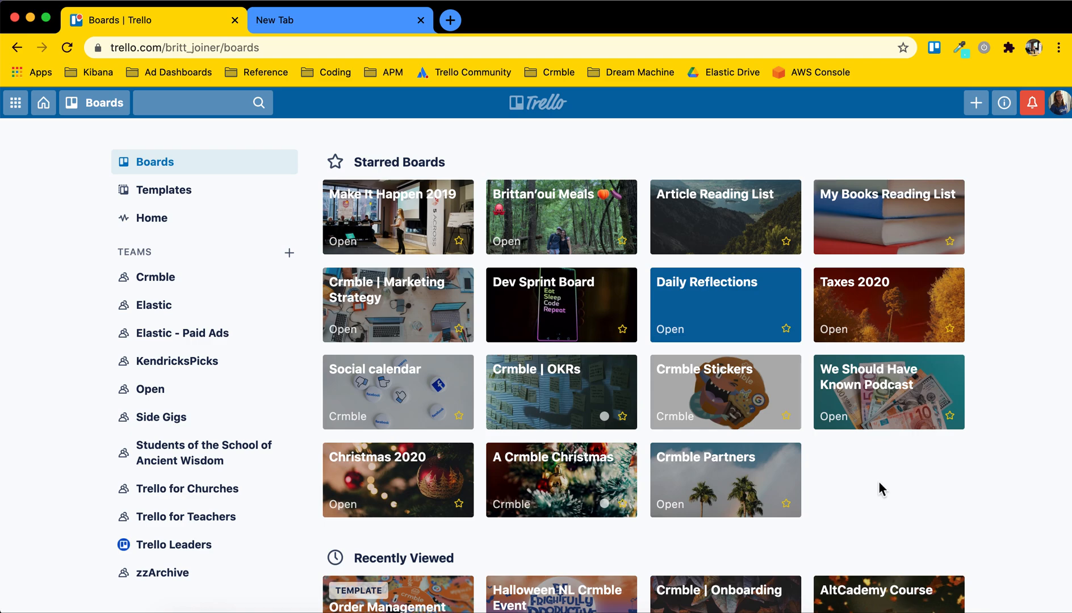
pyautogui.moveTo(896, 237)
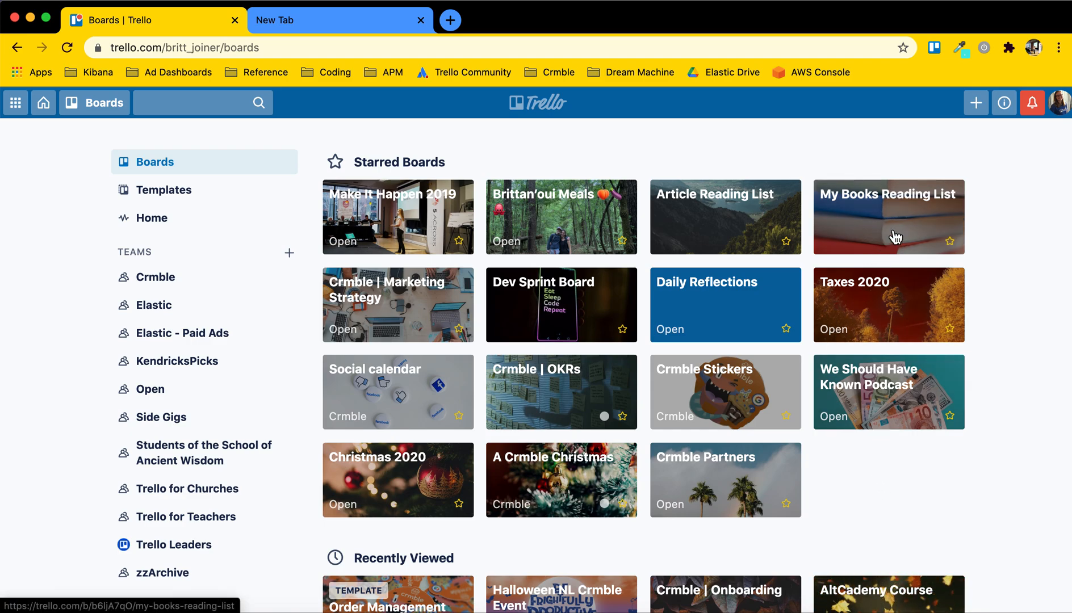
# Open the My Books Reading List board from the Starred Boards tiles.
pyautogui.click(888, 217)
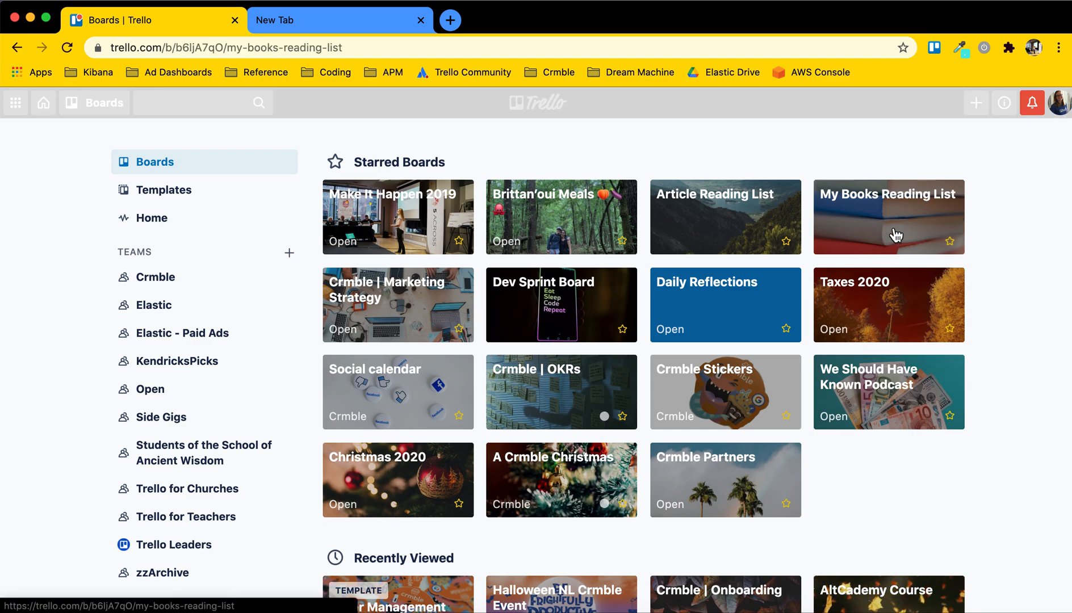
pyautogui.click(889, 217)
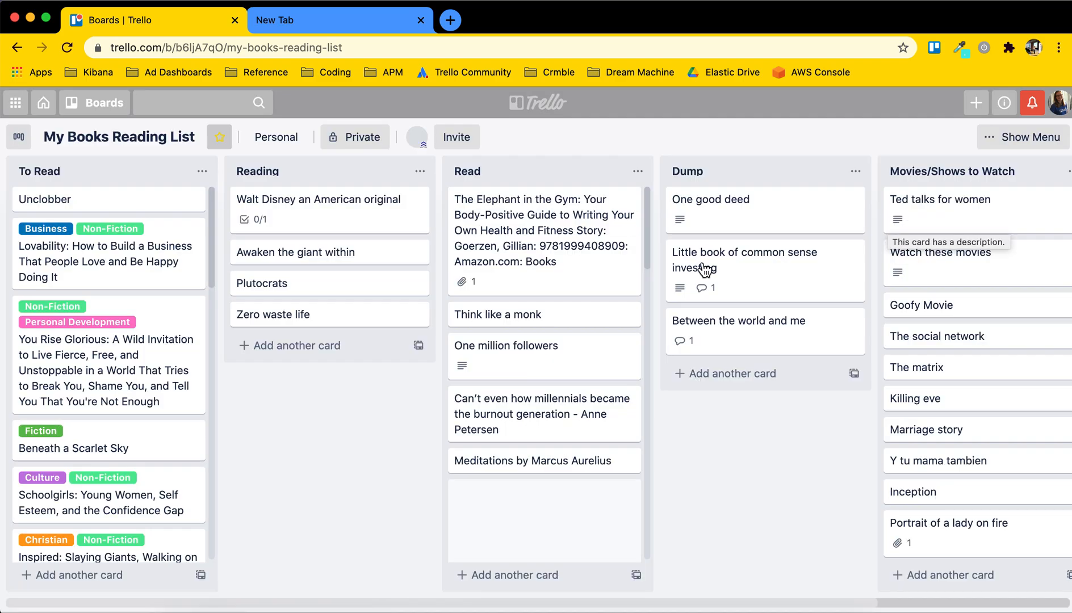
pyautogui.scroll(-3)
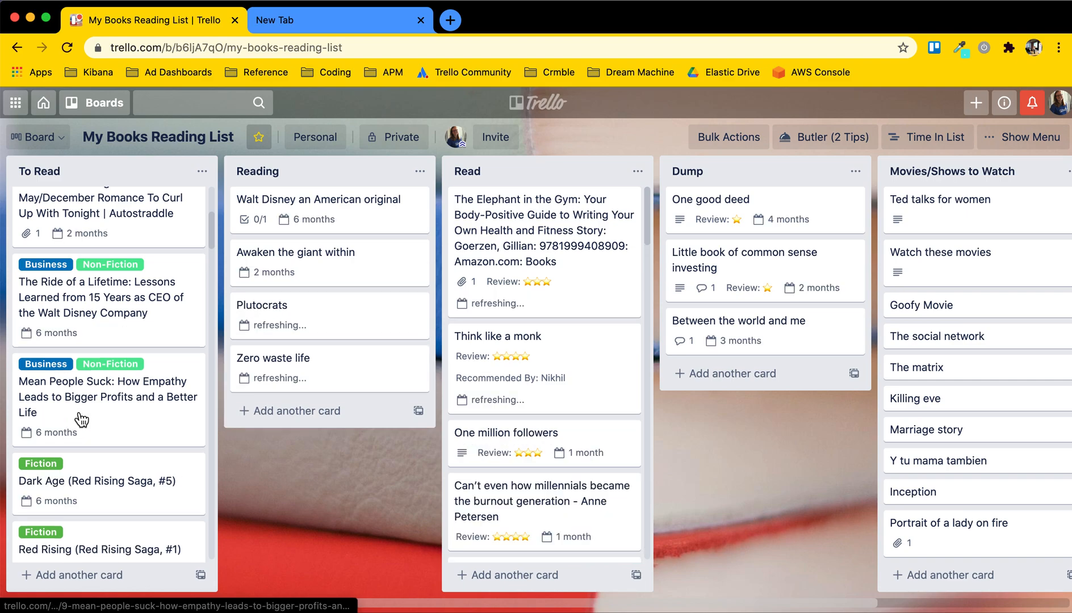
pyautogui.moveTo(116, 419)
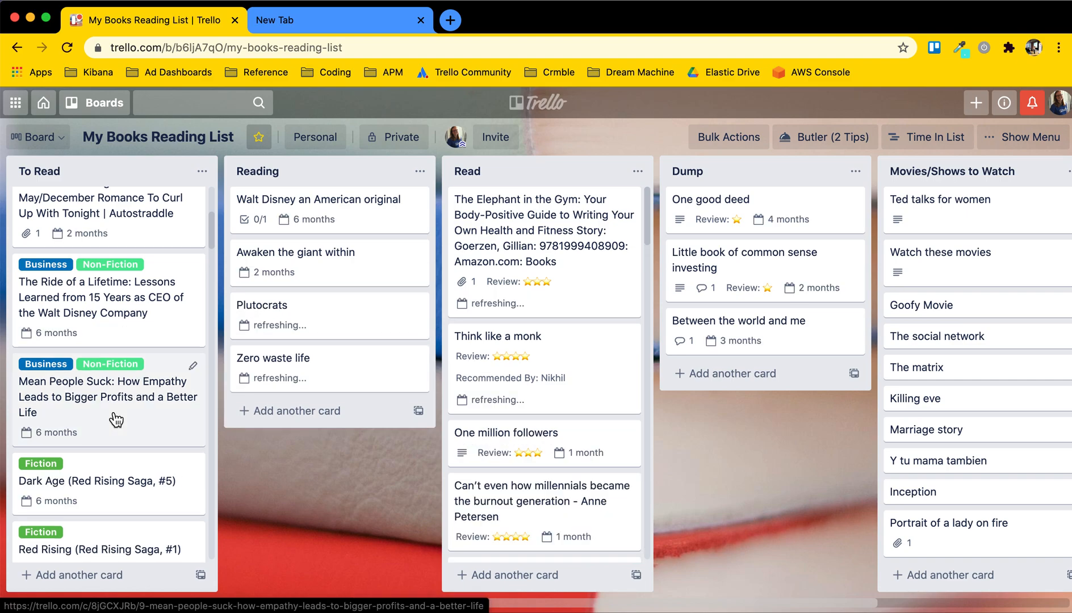
# Open the 'Mean People Suck' book card from the To Read list.
pyautogui.click(103, 397)
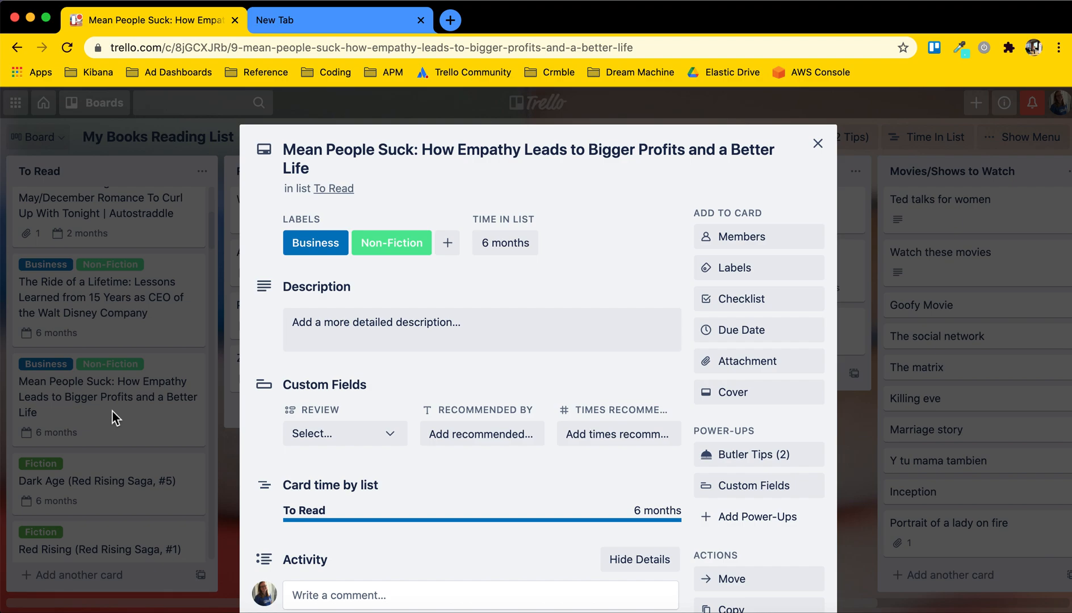
# Close the Mean People Suck card and glance across the board's lists.
pyautogui.click(818, 143)
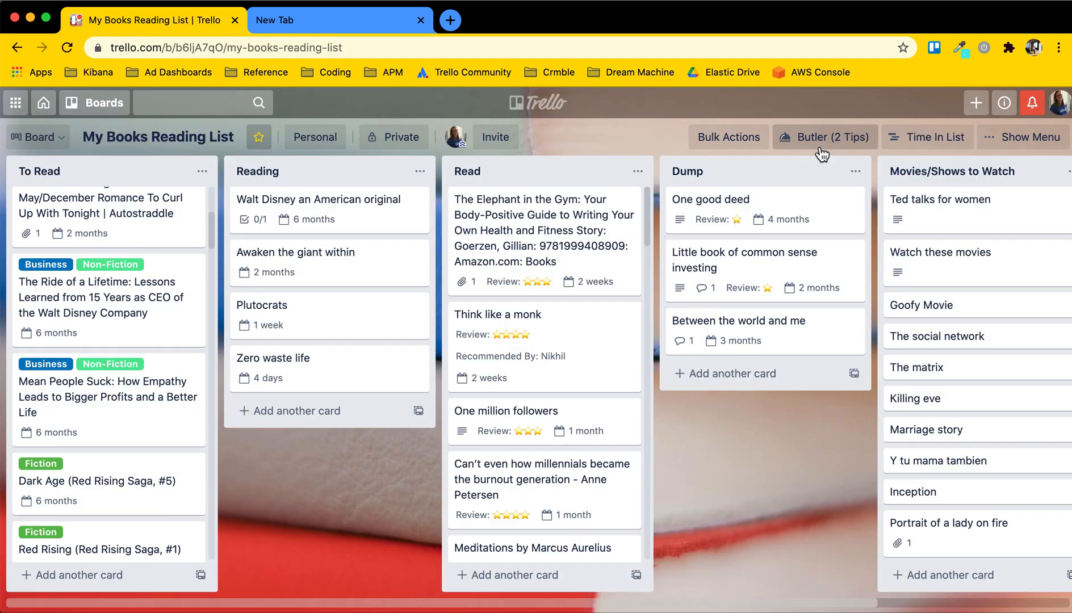
pyautogui.moveTo(547, 251)
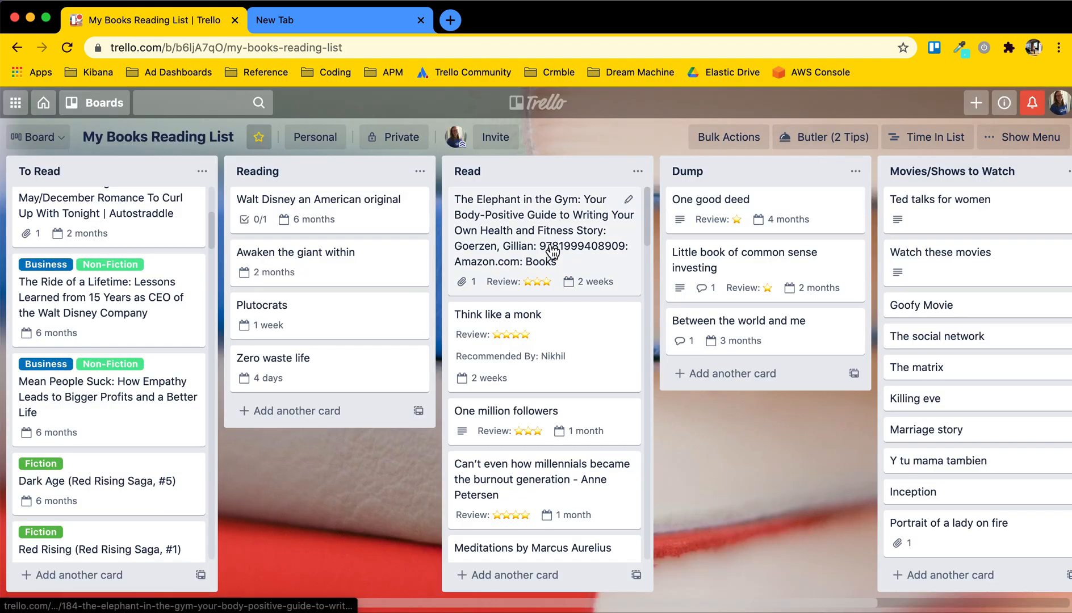
pyautogui.moveTo(417, 310)
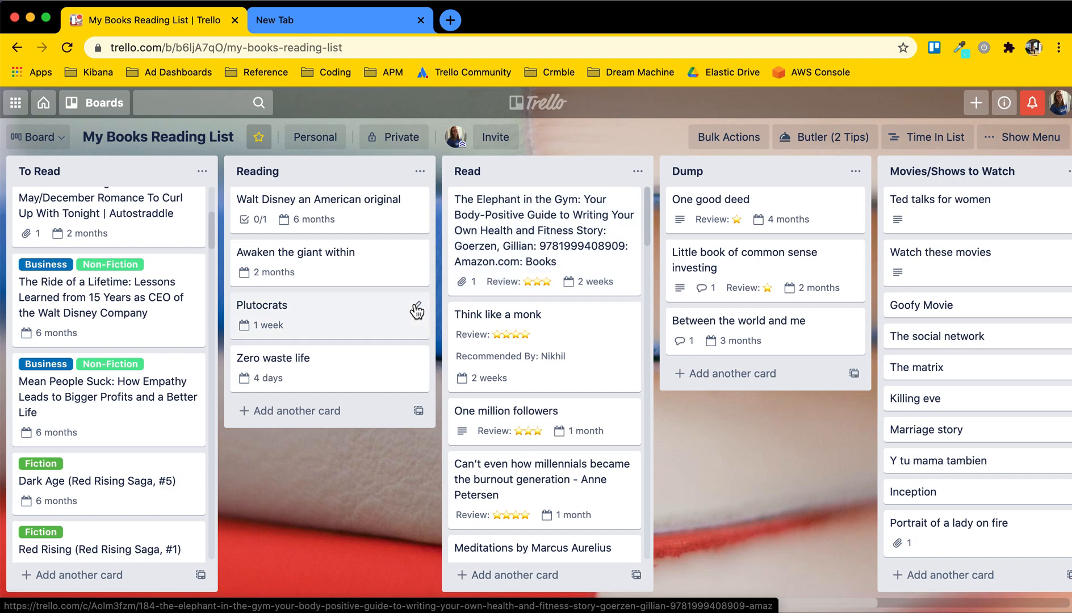
pyautogui.moveTo(334, 411)
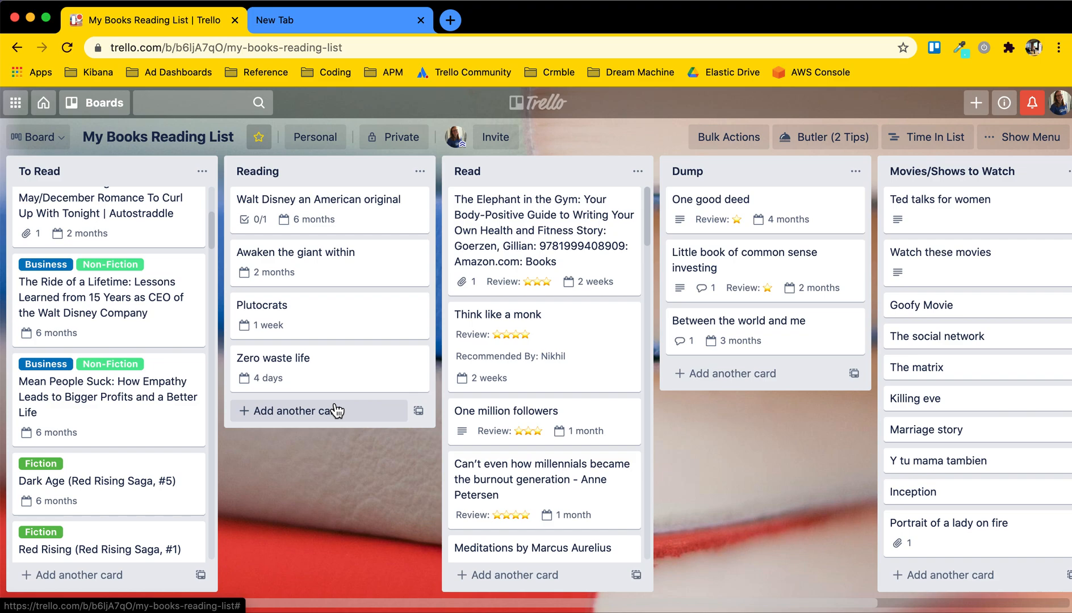
pyautogui.moveTo(380, 467)
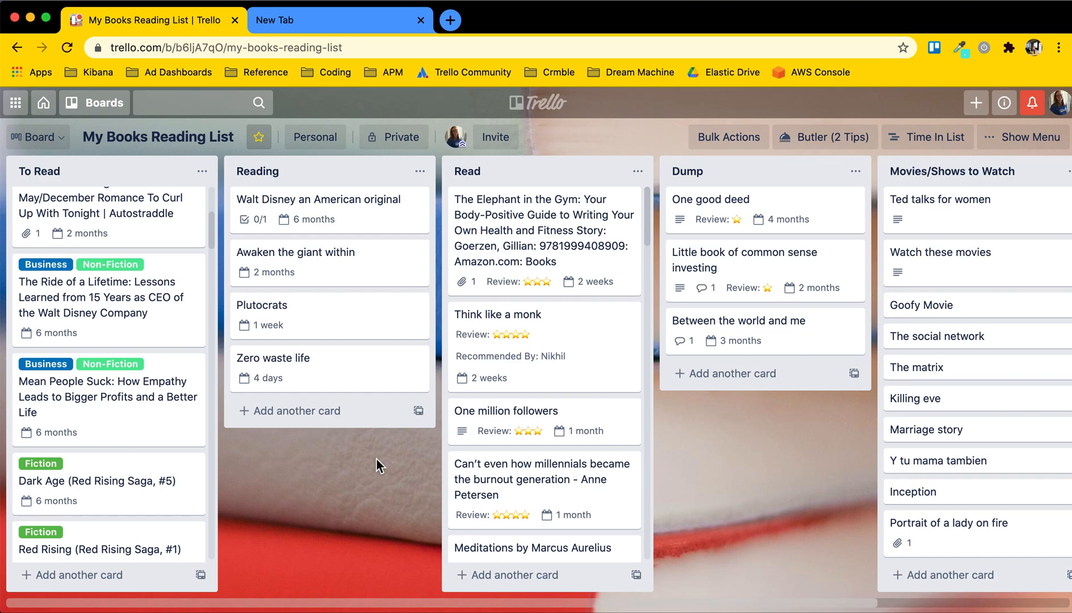
pyautogui.hscroll(3)
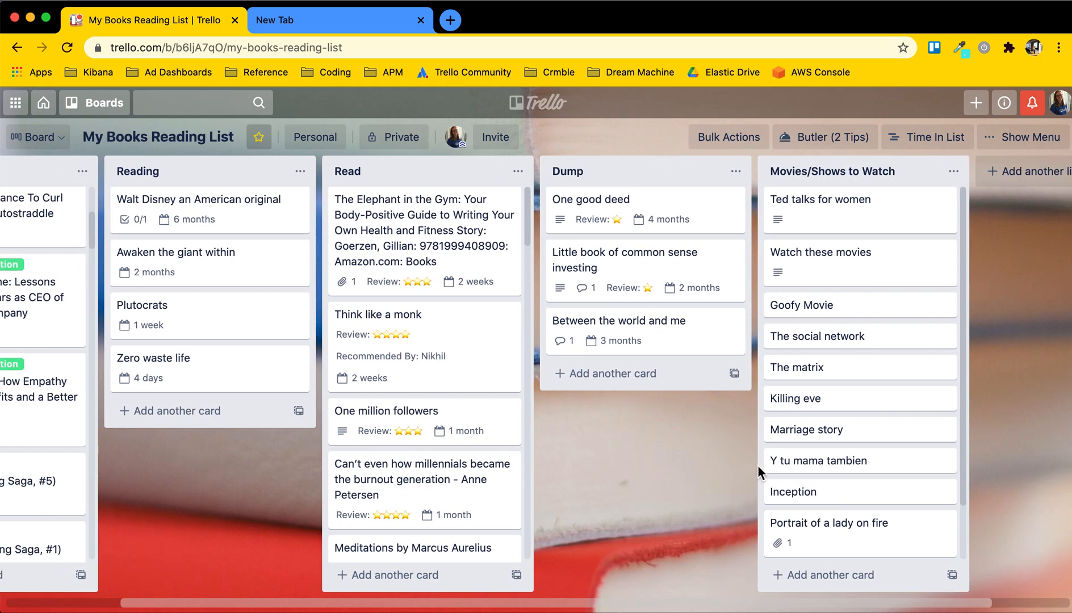
pyautogui.hscroll(-3)
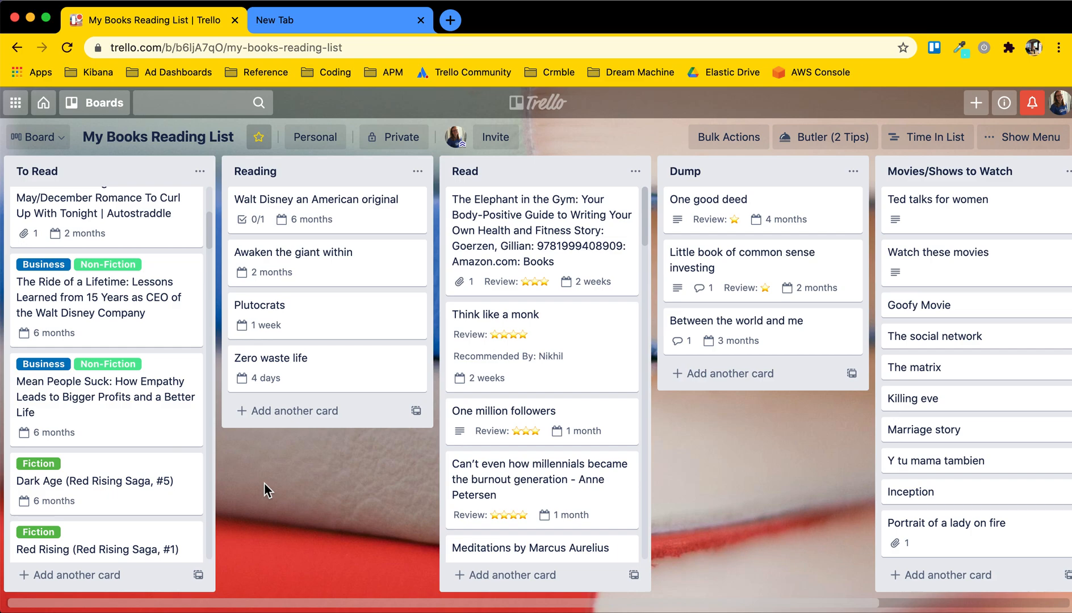